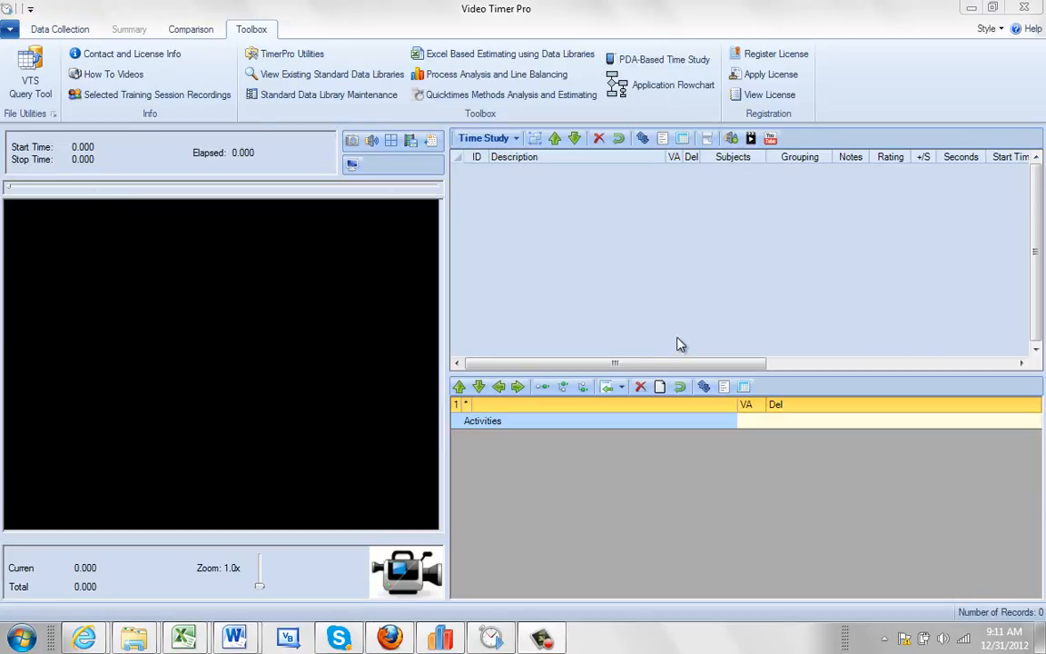
{"action": "mouse_move", "coordinate": [461, 62]}
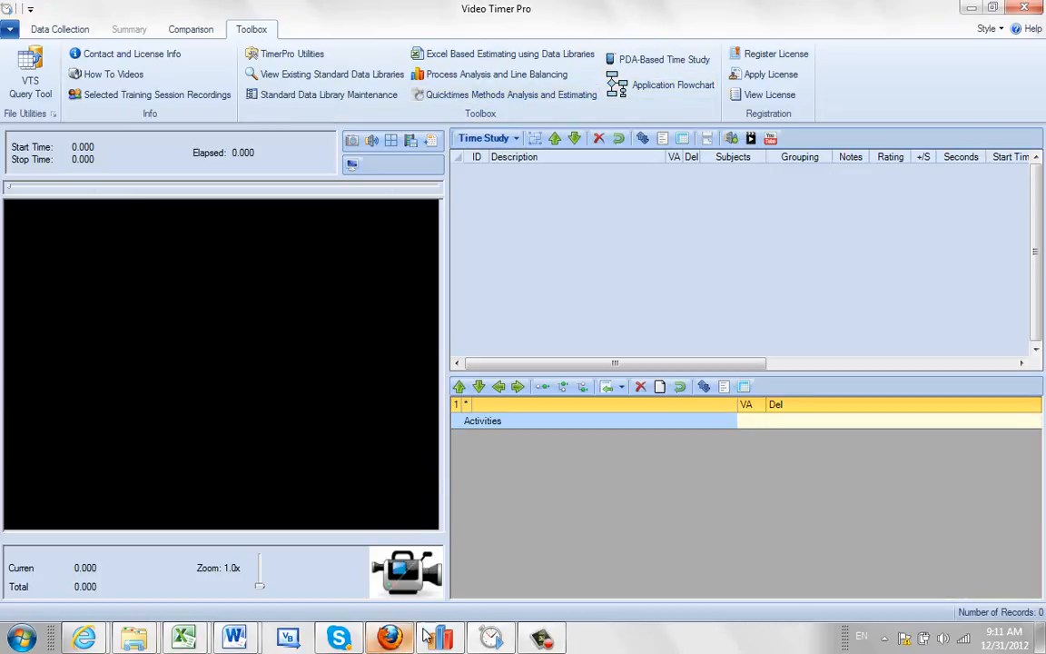
Launch QuickTimes Methods Analysis and Estimating from Process Analysis and Line Balancing, showing an empty worksheet
{"action": "left_click", "coordinate": [440, 635]}
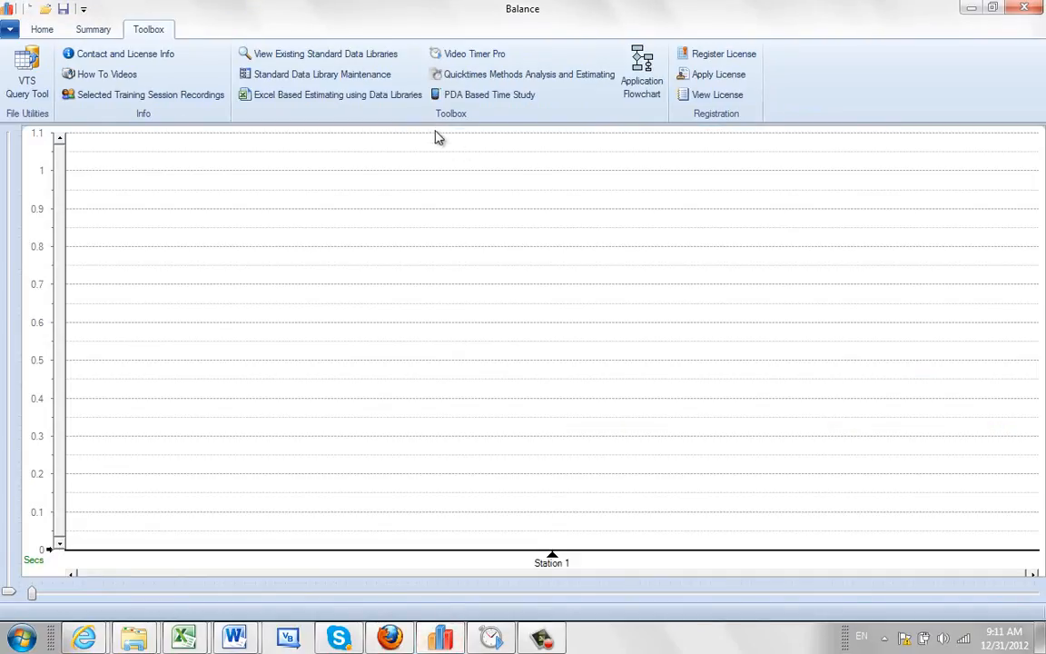
{"action": "mouse_move", "coordinate": [476, 73]}
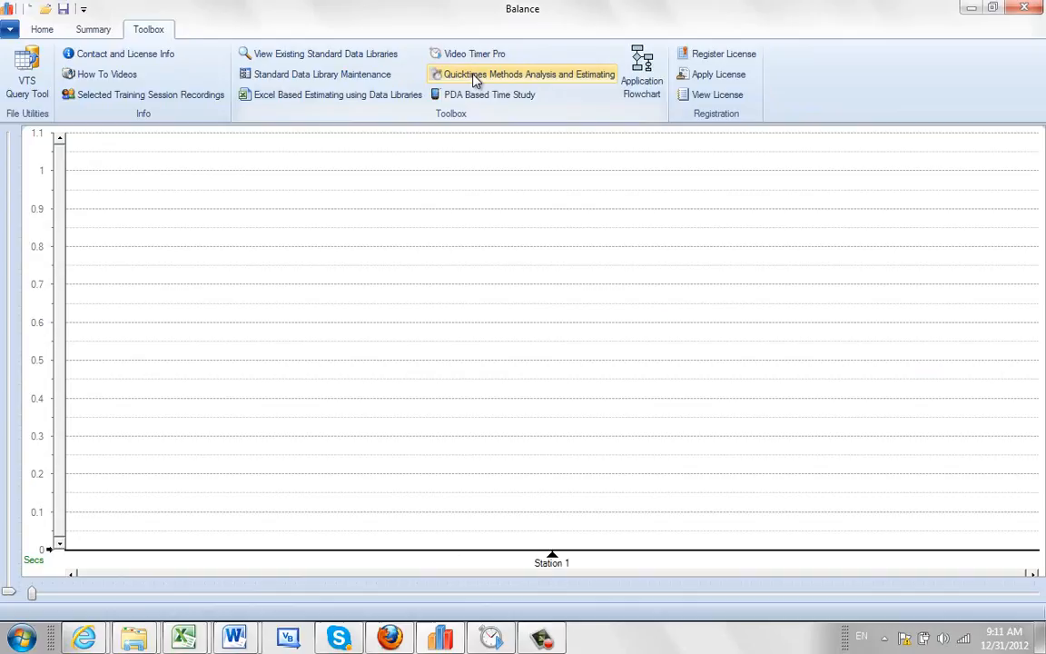
{"action": "left_click", "coordinate": [530, 72]}
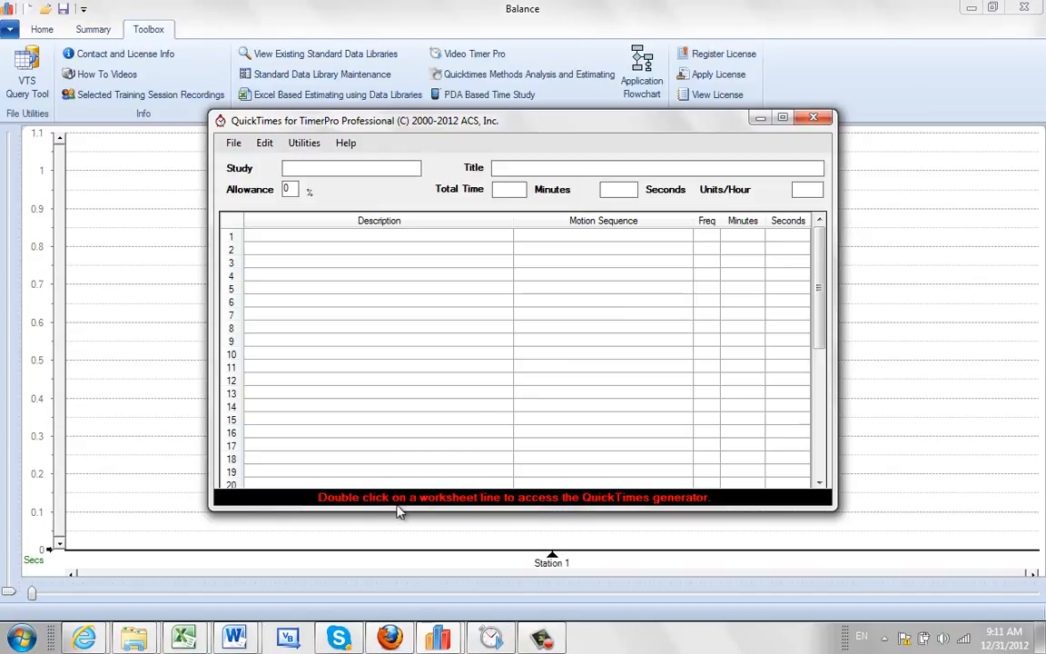